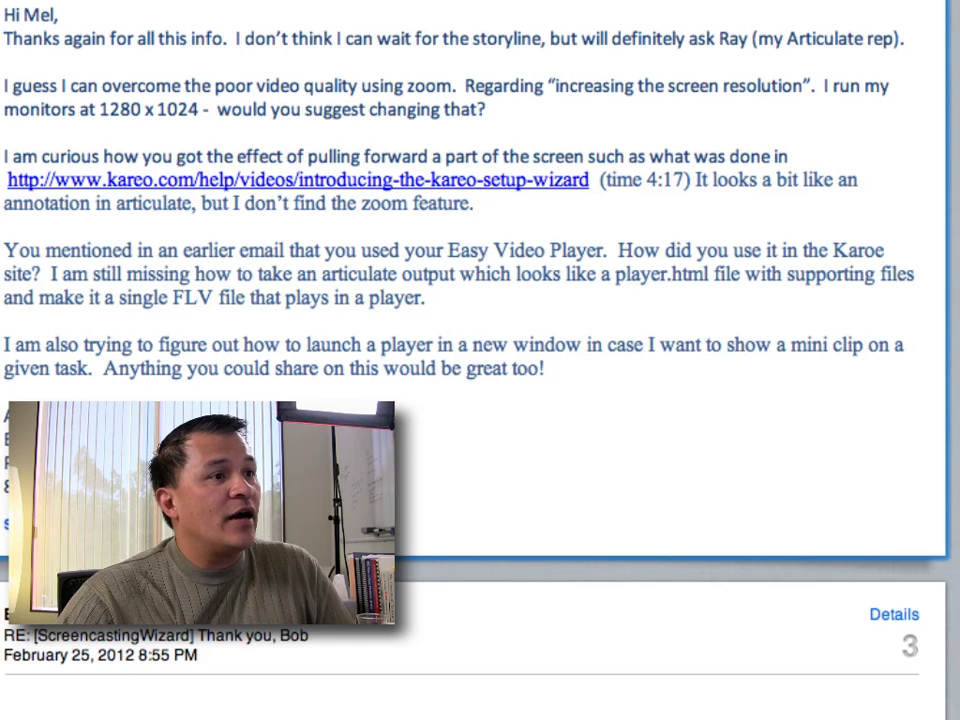
{"action": "mouse_move", "coordinate": [588, 212]}
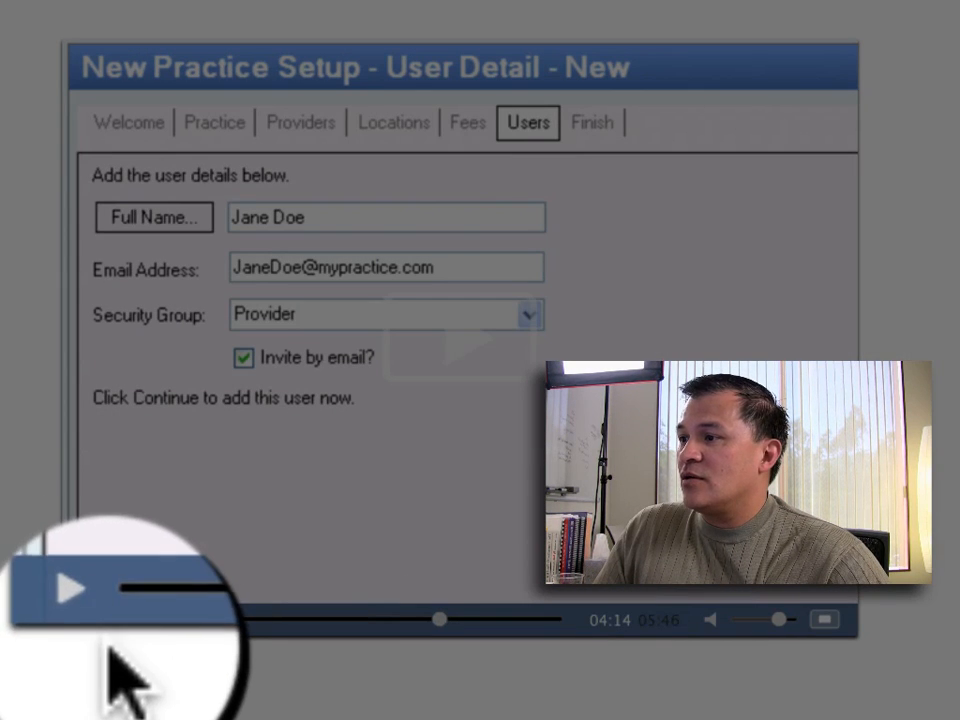
Play the Kareo setup wizard video from about 4:14 to watch the pull-forward effect.
{"action": "left_click", "coordinate": [70, 589]}
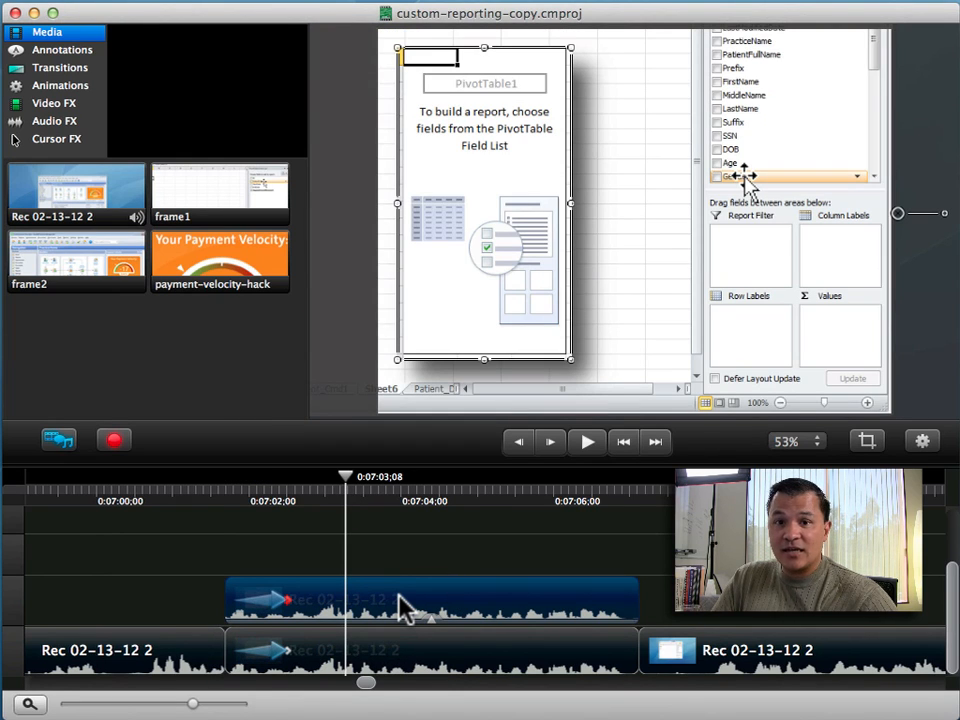
Delete the V2 overlay copy and move the playhead back to around 7:02.
{"action": "right_click", "coordinate": [400, 605]}
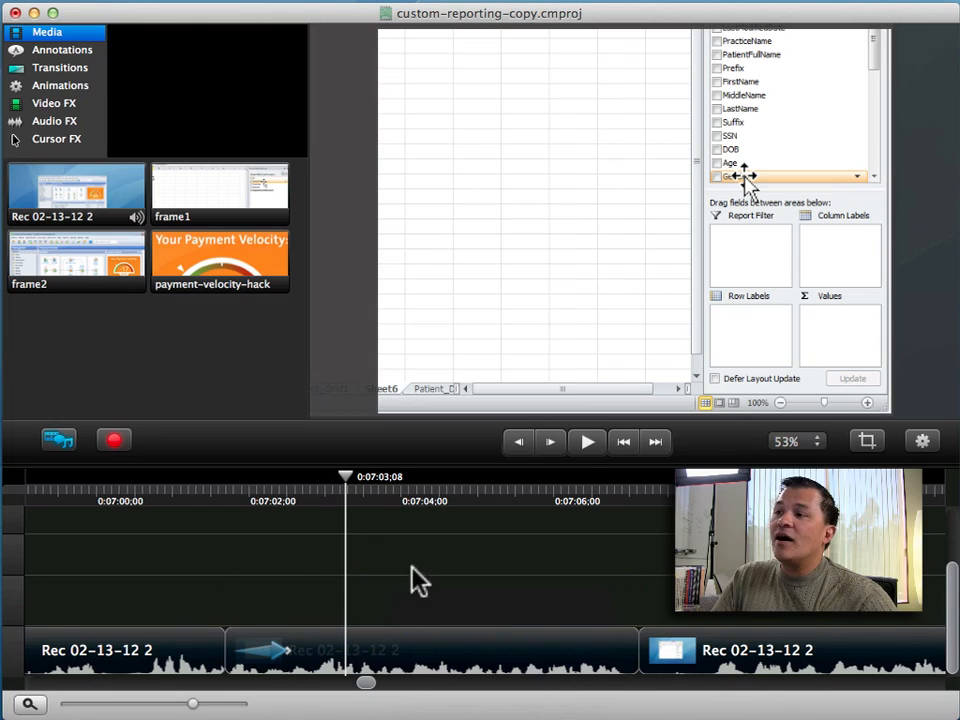
{"action": "left_click_drag", "start_coordinate": [345, 476], "coordinate": [228, 476]}
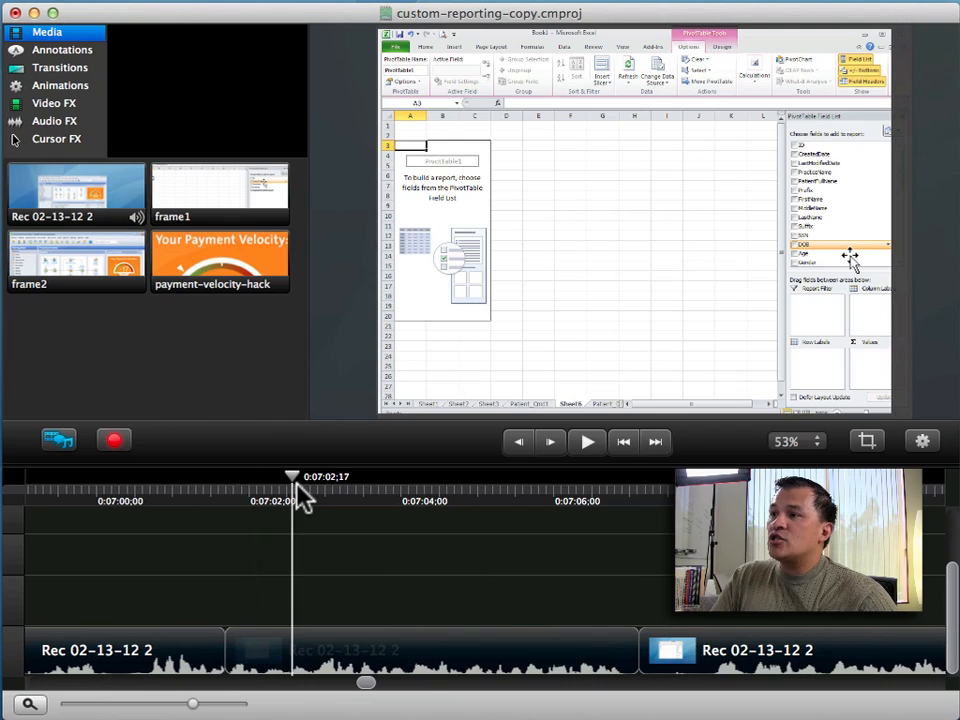
{"action": "mouse_move", "coordinate": [845, 320]}
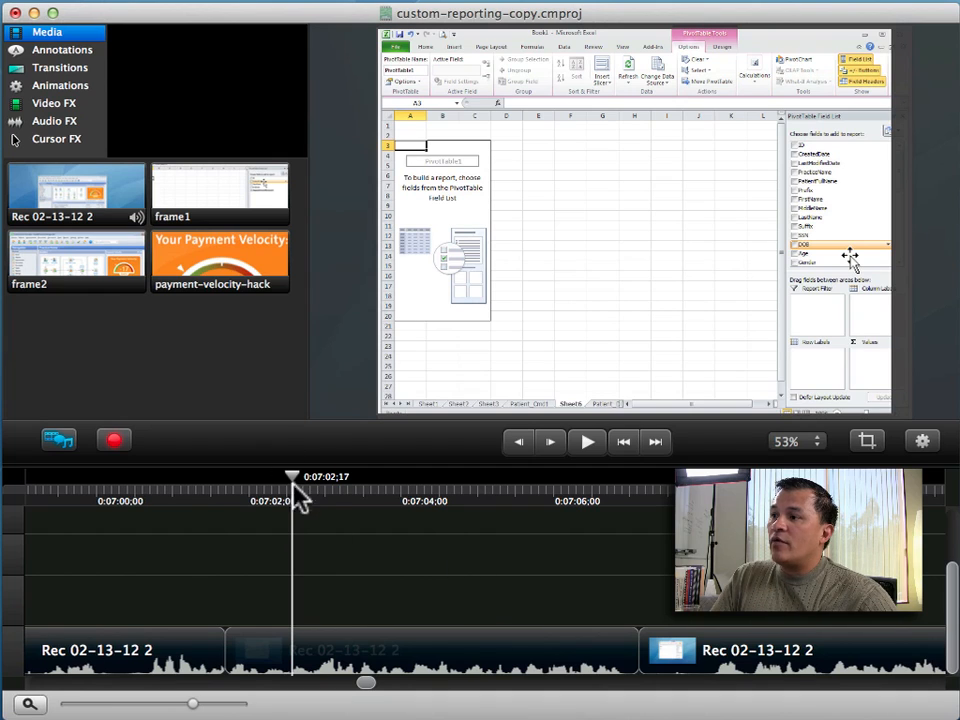
{"action": "left_click_drag", "start_coordinate": [293, 476], "coordinate": [188, 476]}
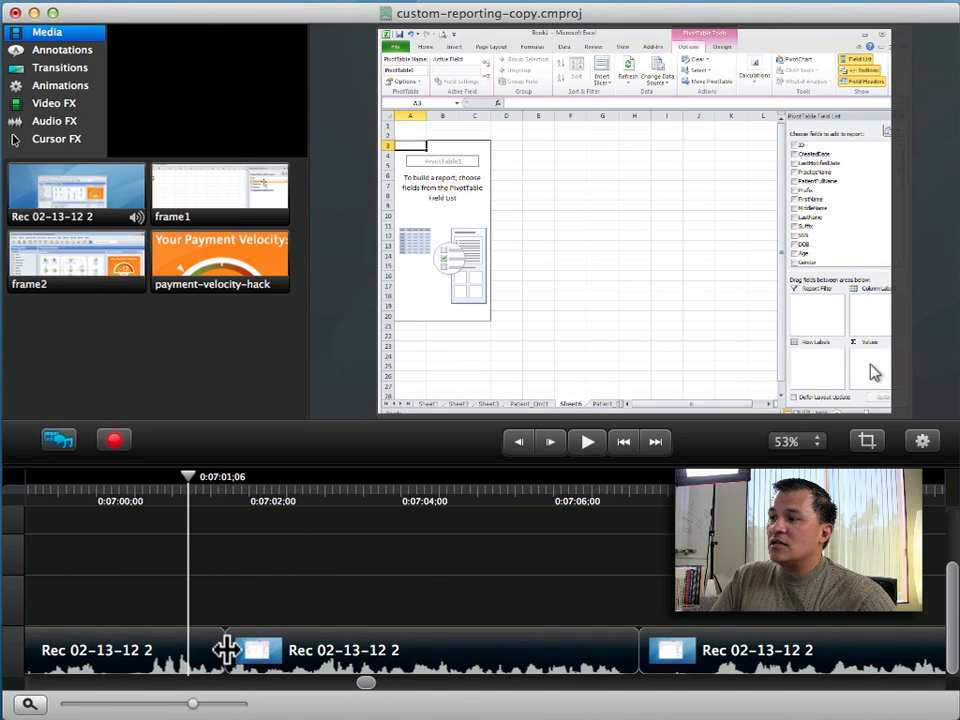
{"action": "mouse_move", "coordinate": [370, 567]}
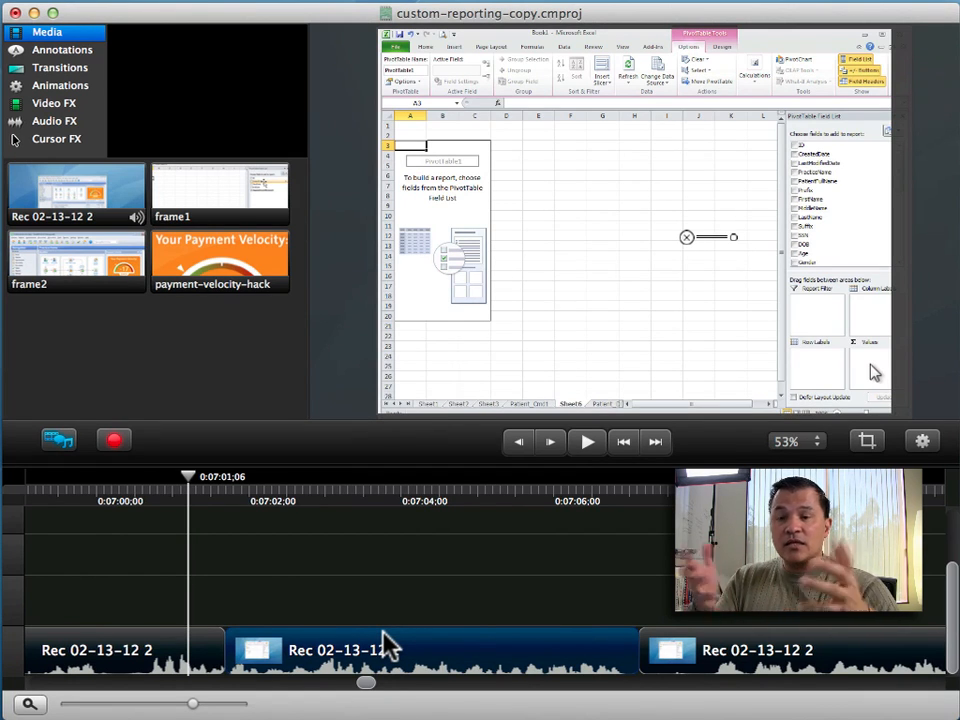
Copy the middle V1 clip, paste it onto V2, and align it above the original.
{"action": "right_click", "coordinate": [360, 650]}
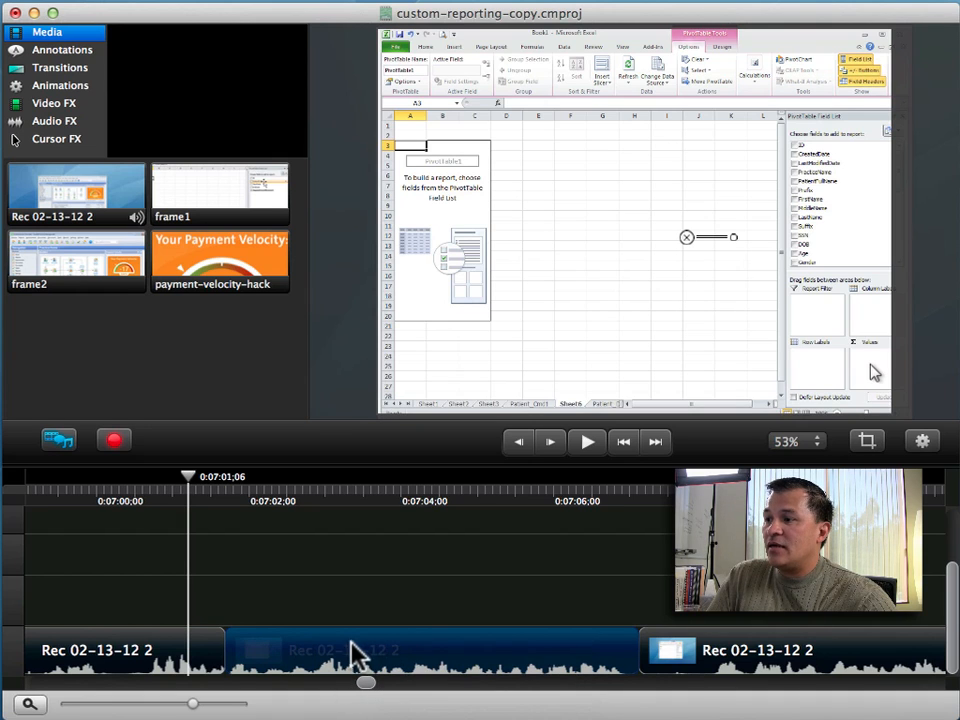
{"action": "key", "text": "cmd+c"}
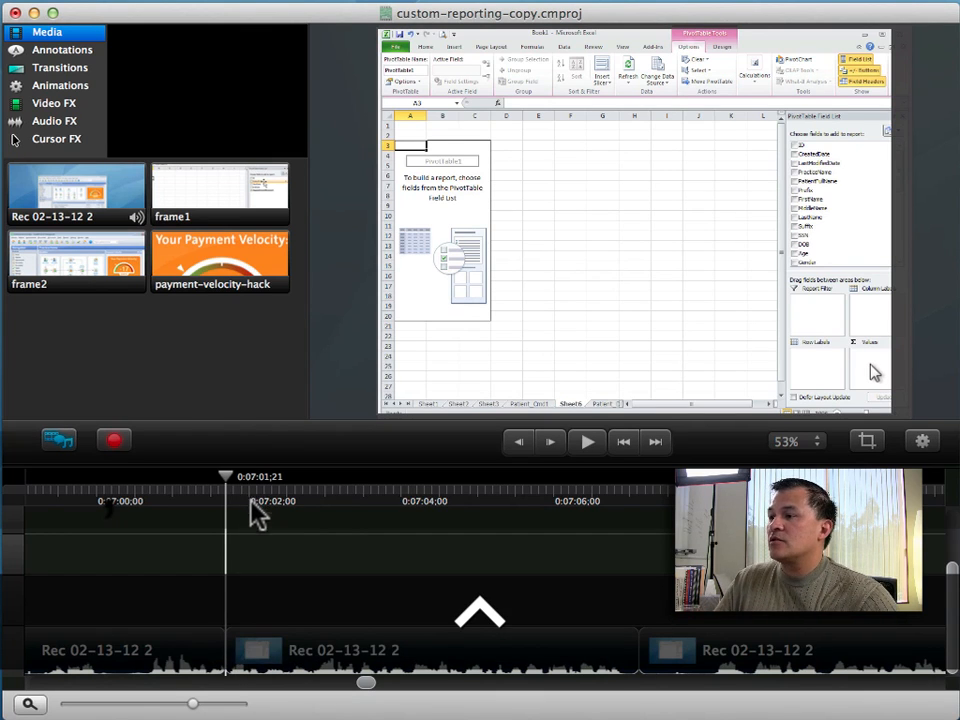
{"action": "key", "text": "cmd+v"}
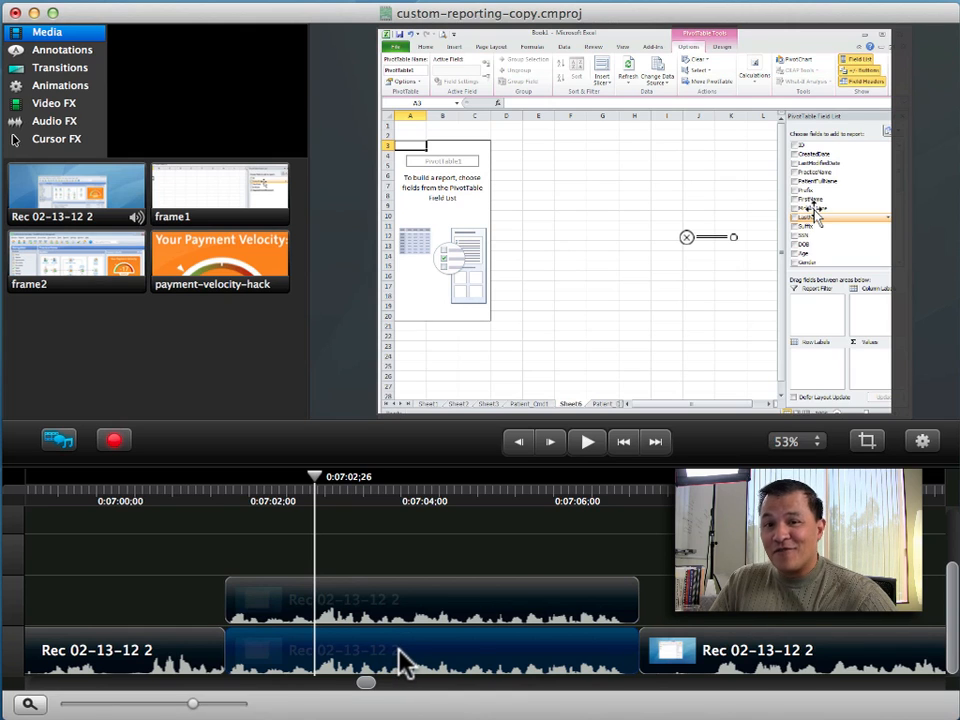
{"action": "left_click_drag", "start_coordinate": [315, 476], "coordinate": [218, 476]}
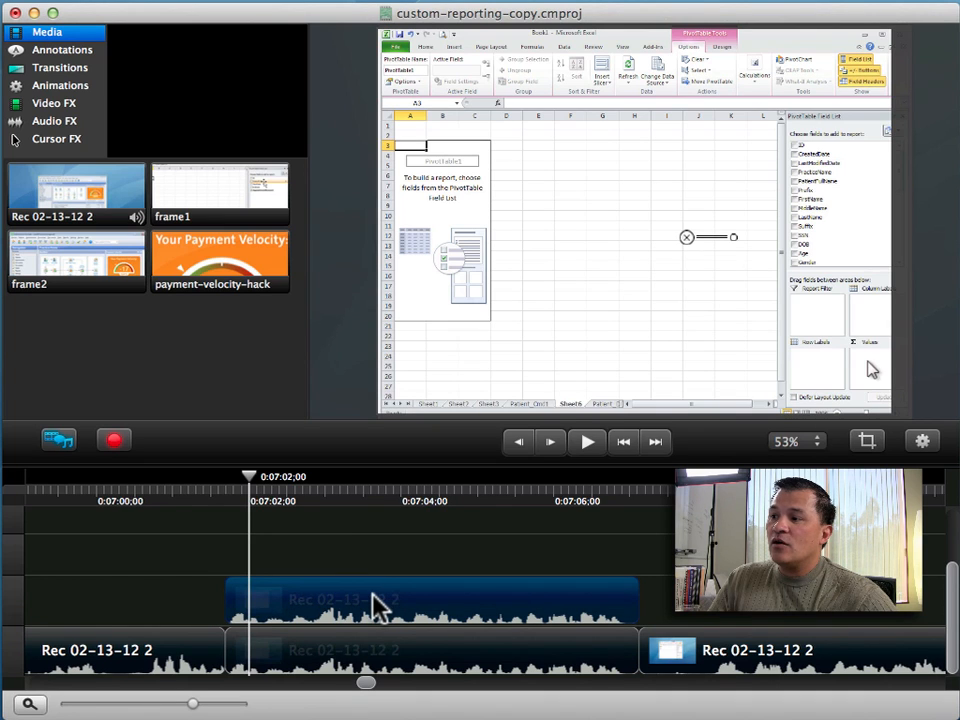
{"action": "mouse_move", "coordinate": [445, 232]}
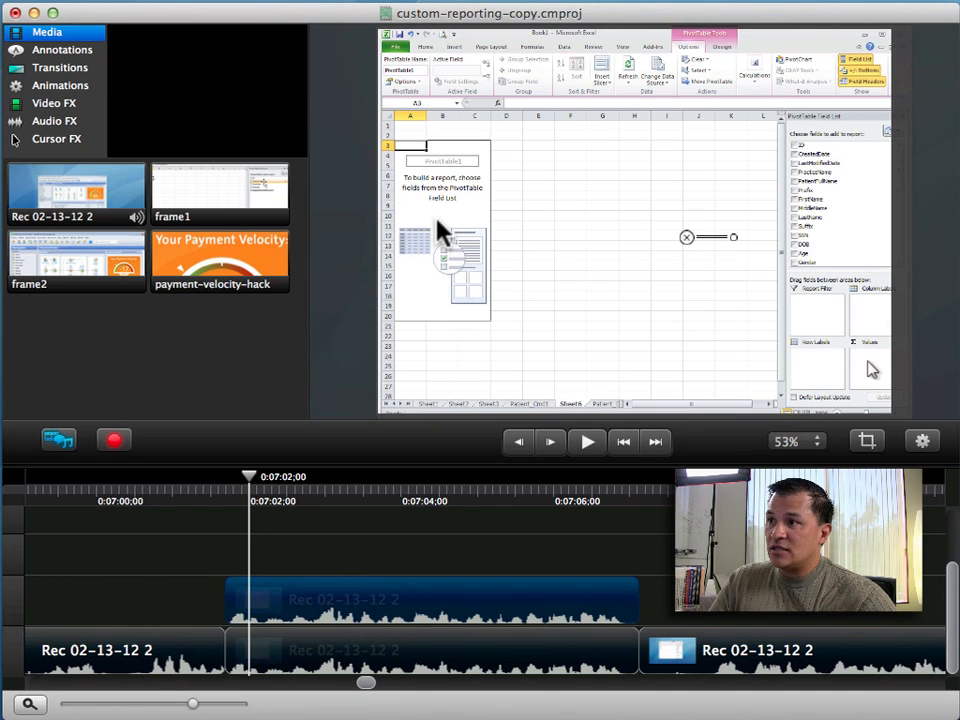
{"action": "mouse_move", "coordinate": [690, 370]}
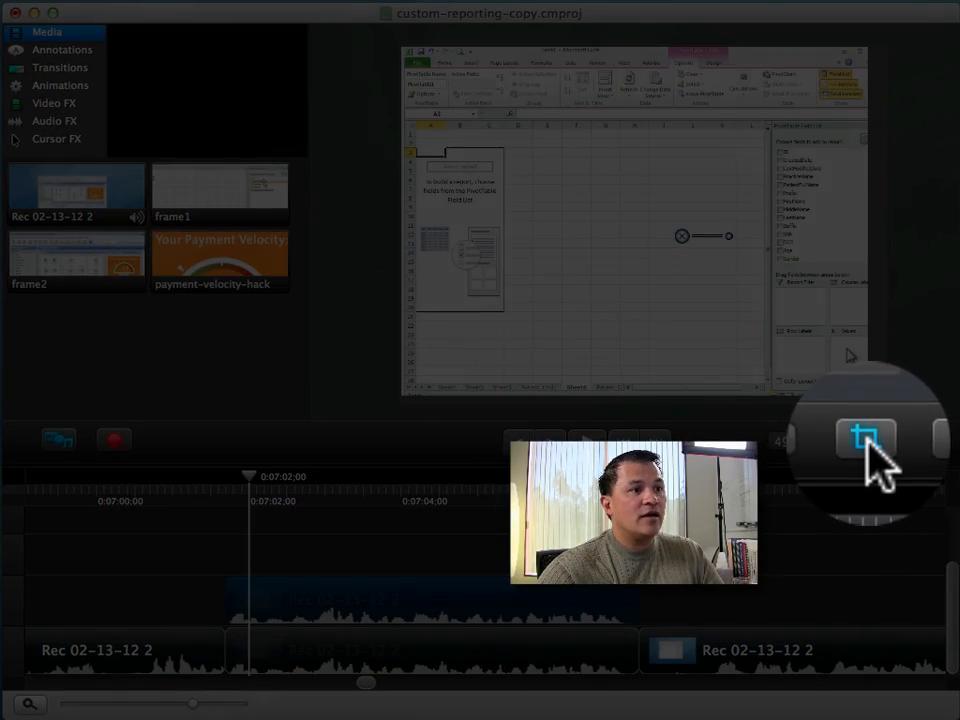
Crop the V2 copy to just the empty PivotTable placeholder area.
{"action": "left_click", "coordinate": [867, 440]}
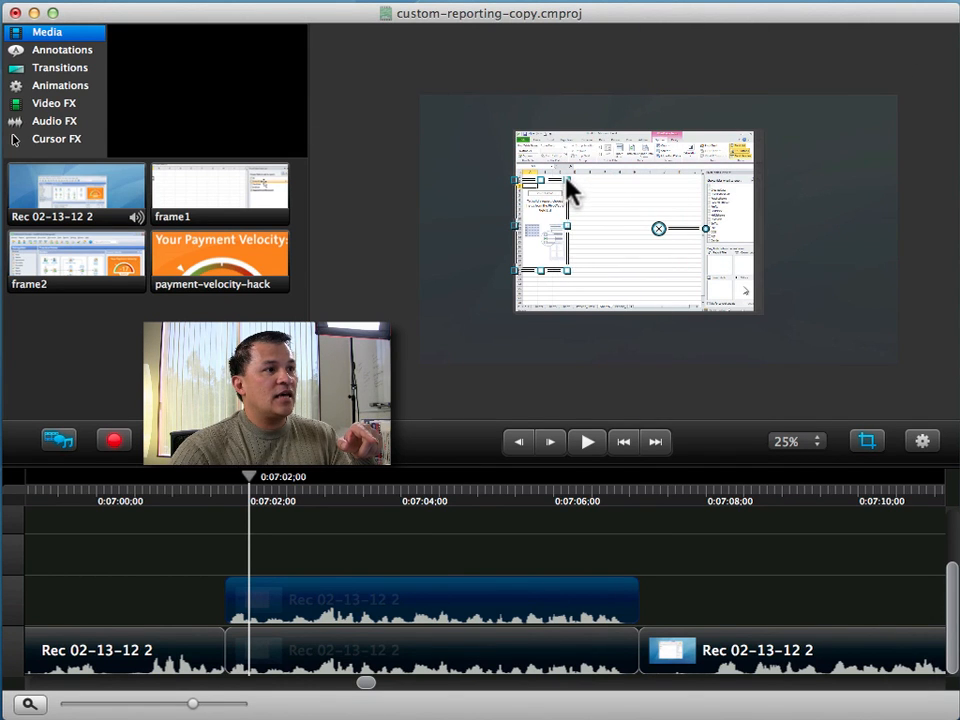
{"action": "left_click", "coordinate": [810, 441]}
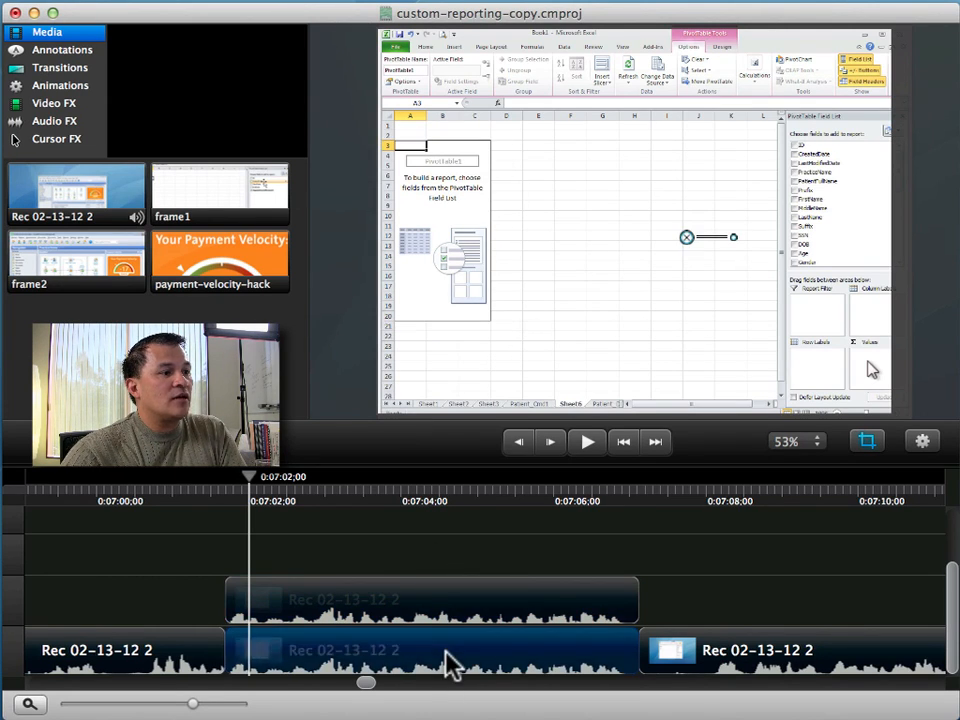
{"action": "mouse_move", "coordinate": [560, 645]}
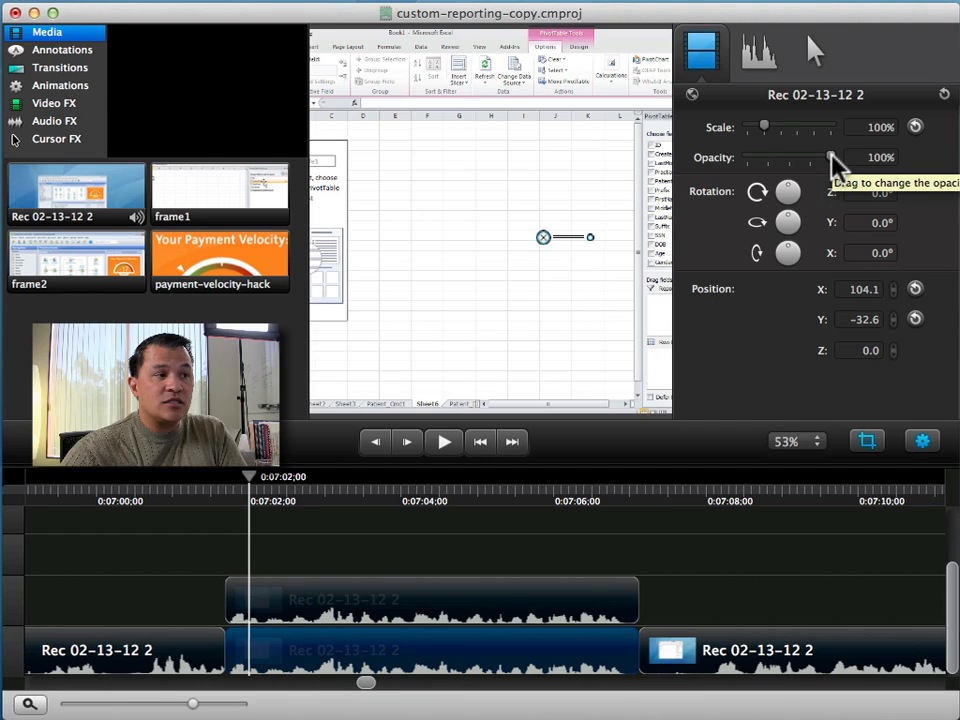
{"action": "left_click_drag", "start_coordinate": [830, 157], "coordinate": [745, 157]}
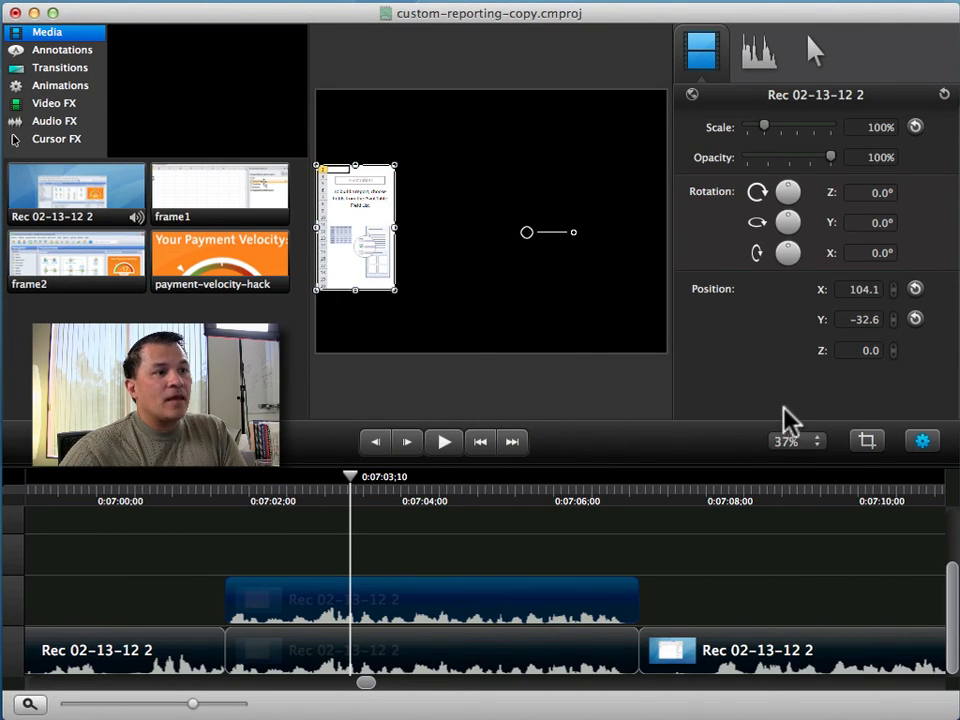
{"action": "mouse_move", "coordinate": [380, 305]}
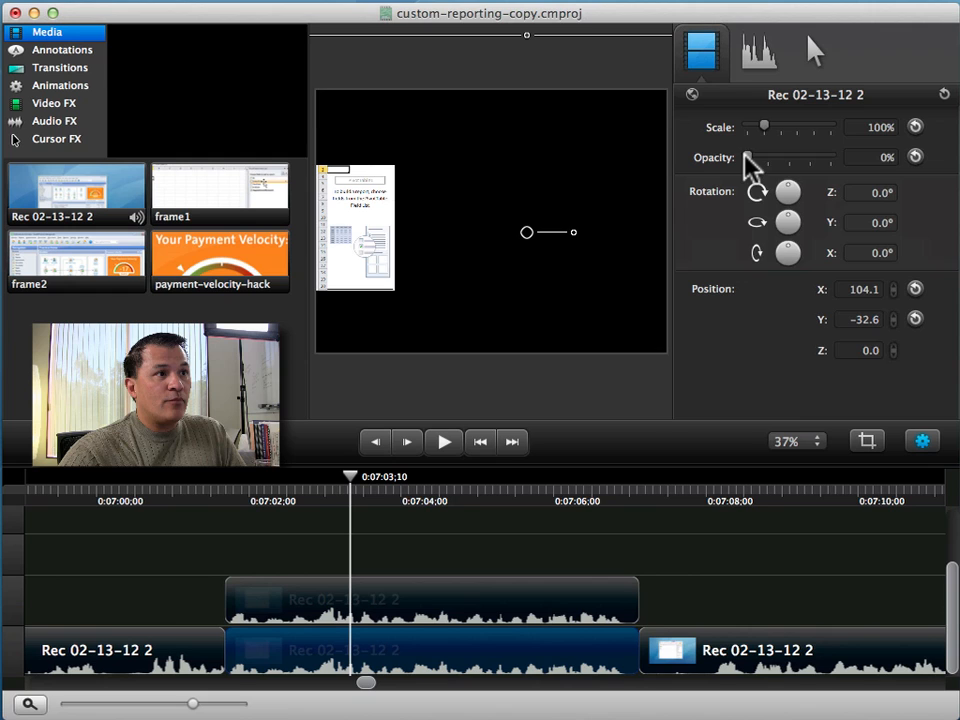
{"action": "left_click_drag", "start_coordinate": [748, 157], "coordinate": [830, 157]}
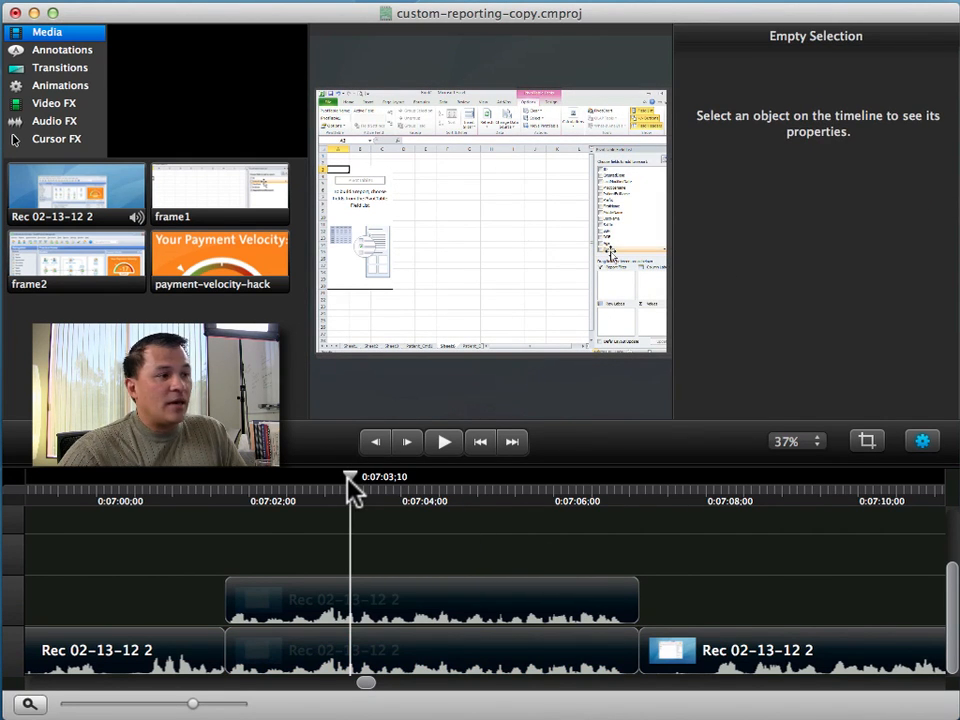
At 7:02, add an animation to the V1 clip scaling it to 133%.
{"action": "left_click_drag", "start_coordinate": [350, 484], "coordinate": [258, 484]}
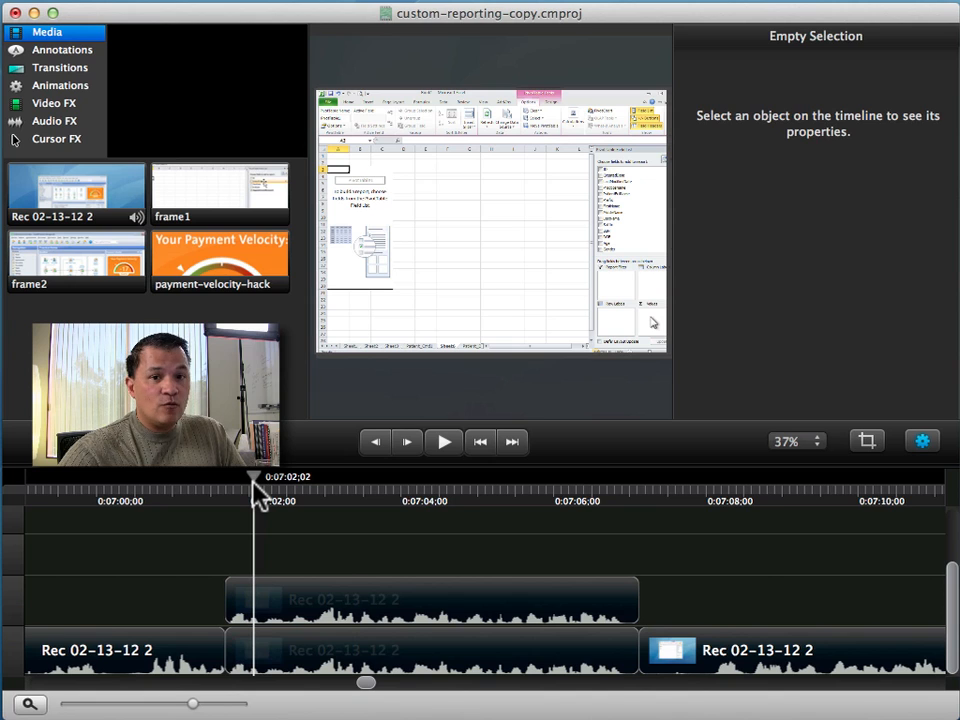
{"action": "left_click", "coordinate": [315, 650]}
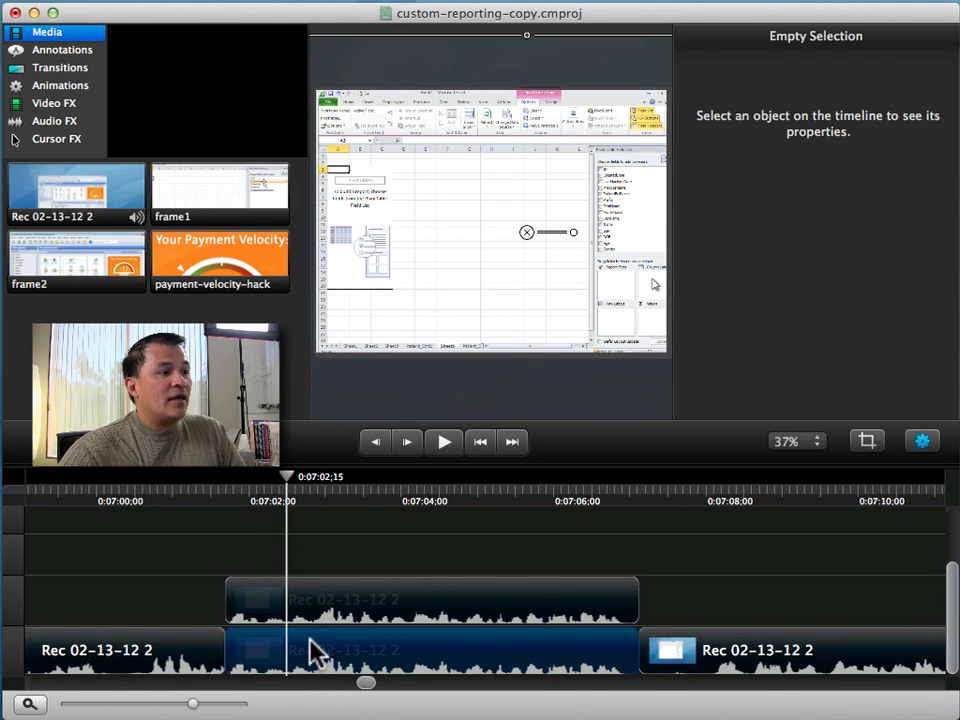
{"action": "left_click", "coordinate": [290, 650]}
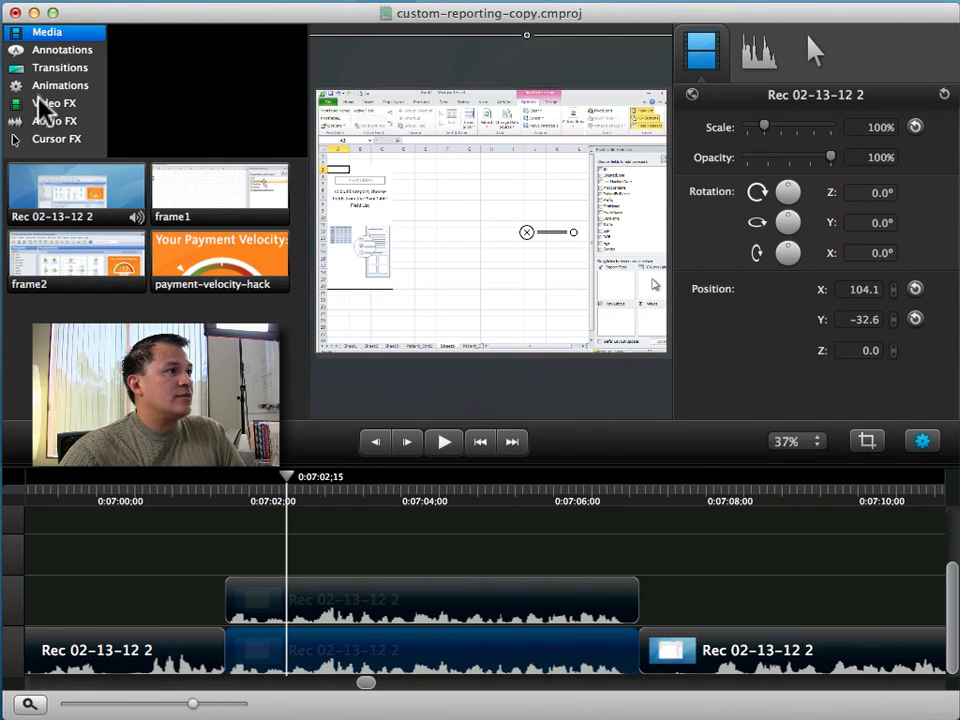
{"action": "left_click", "coordinate": [60, 85]}
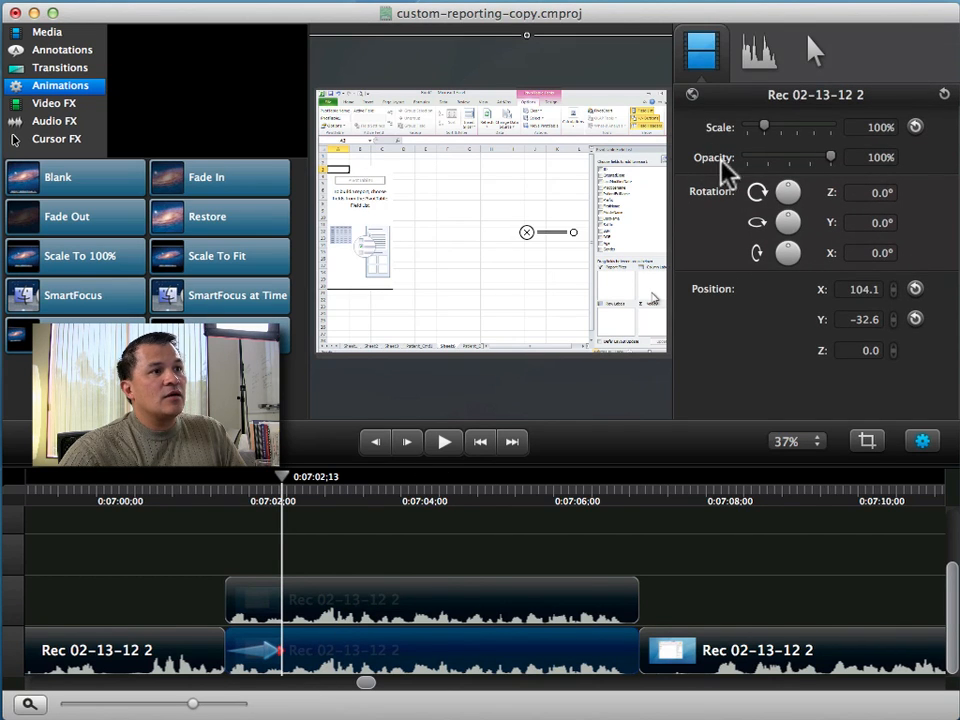
{"action": "mouse_move", "coordinate": [770, 130]}
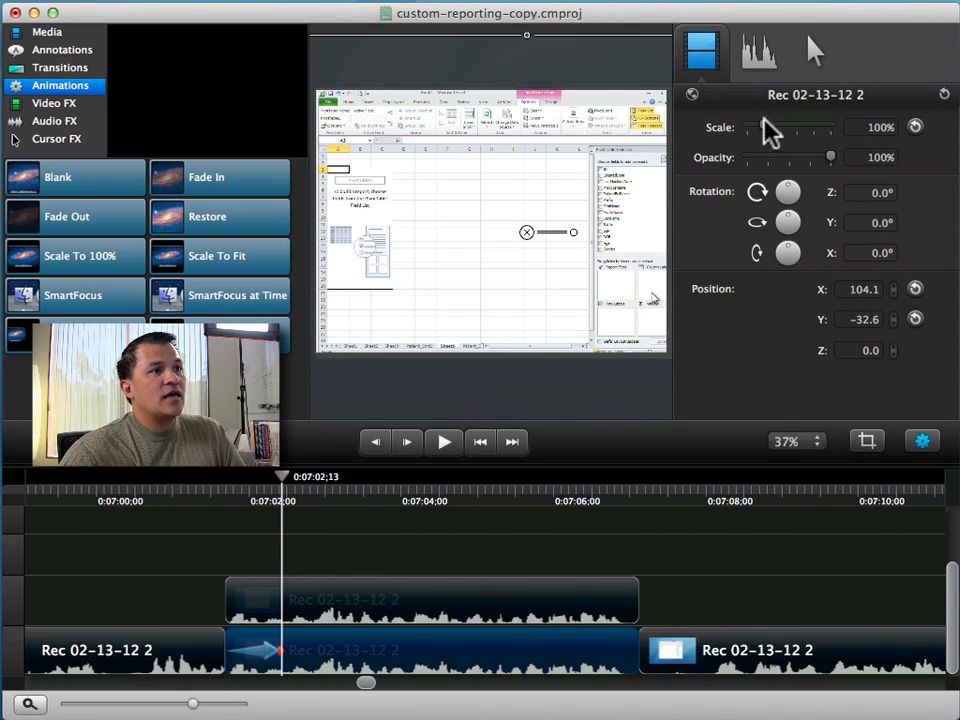
{"action": "left_click_drag", "start_coordinate": [768, 127], "coordinate": [790, 127]}
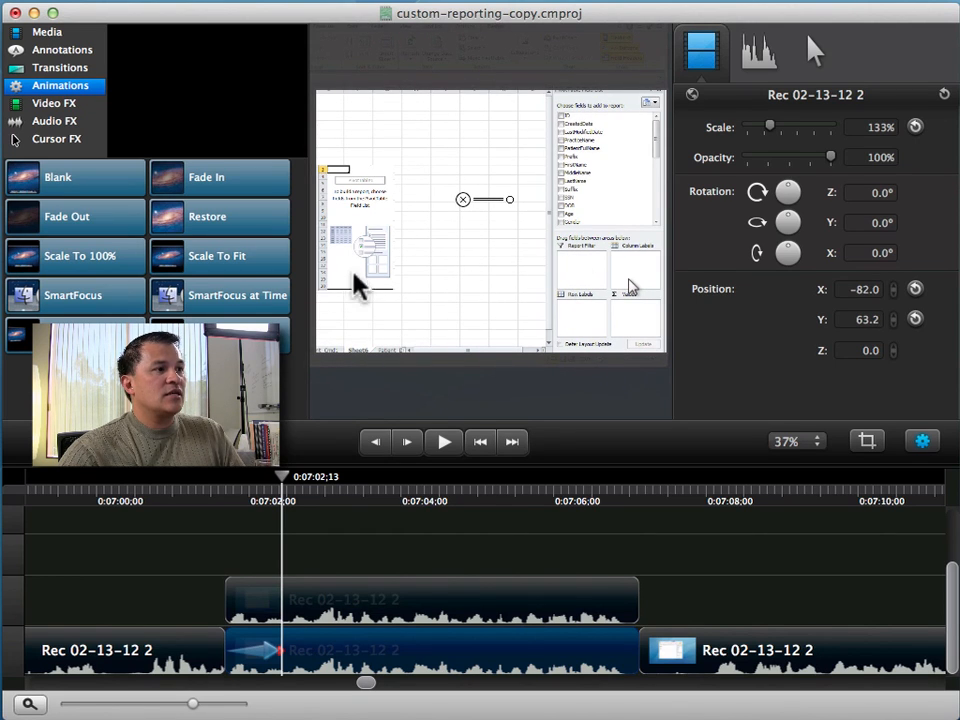
{"action": "mouse_move", "coordinate": [335, 615]}
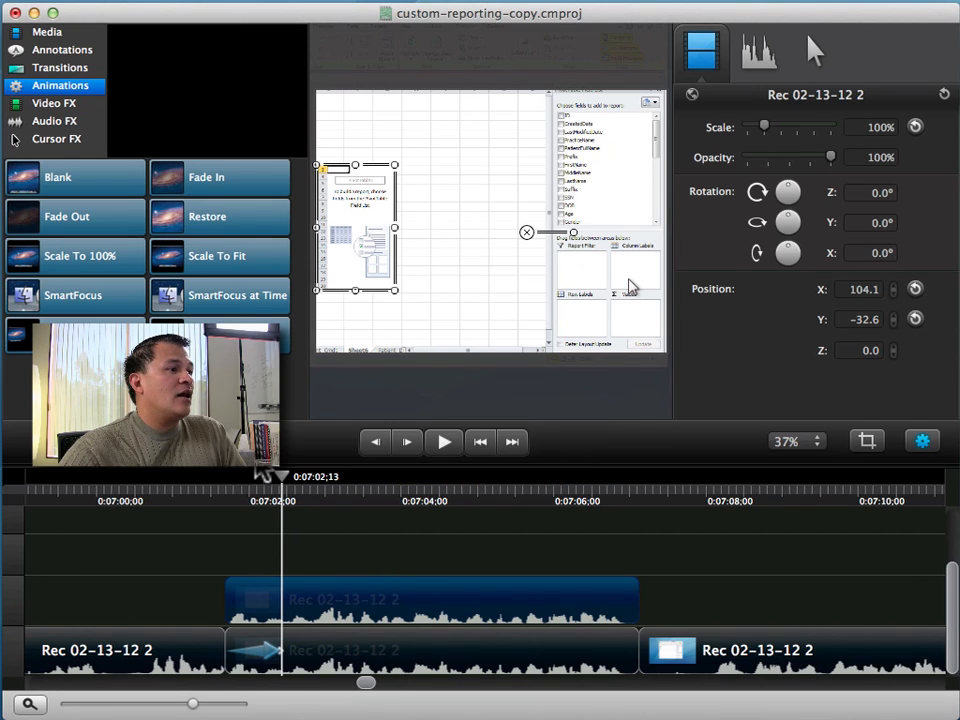
{"action": "mouse_move", "coordinate": [378, 578]}
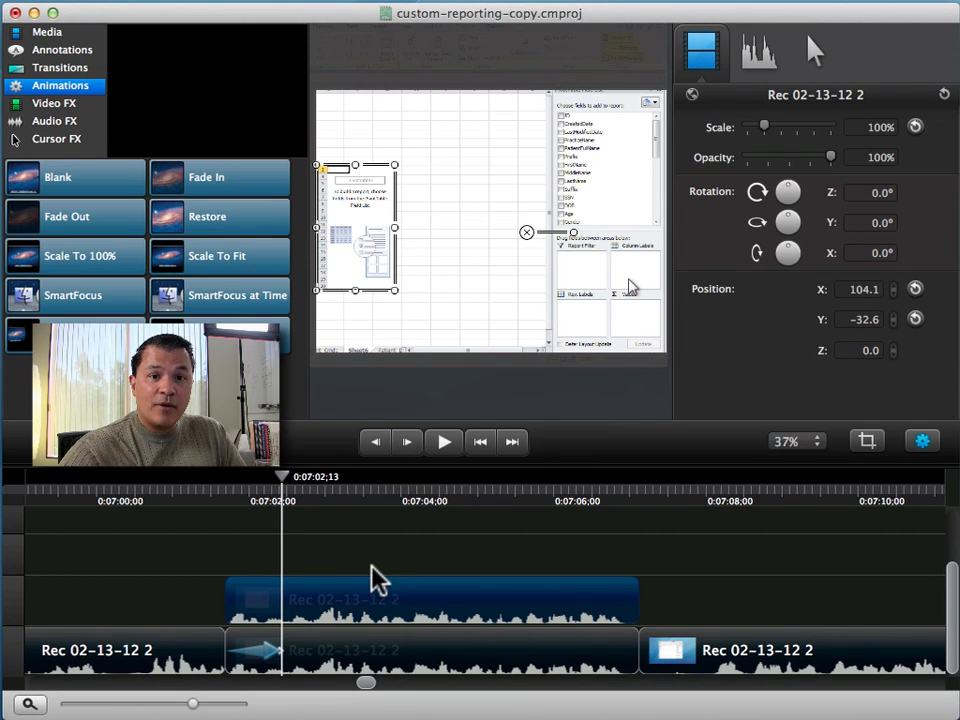
{"action": "mouse_move", "coordinate": [250, 670]}
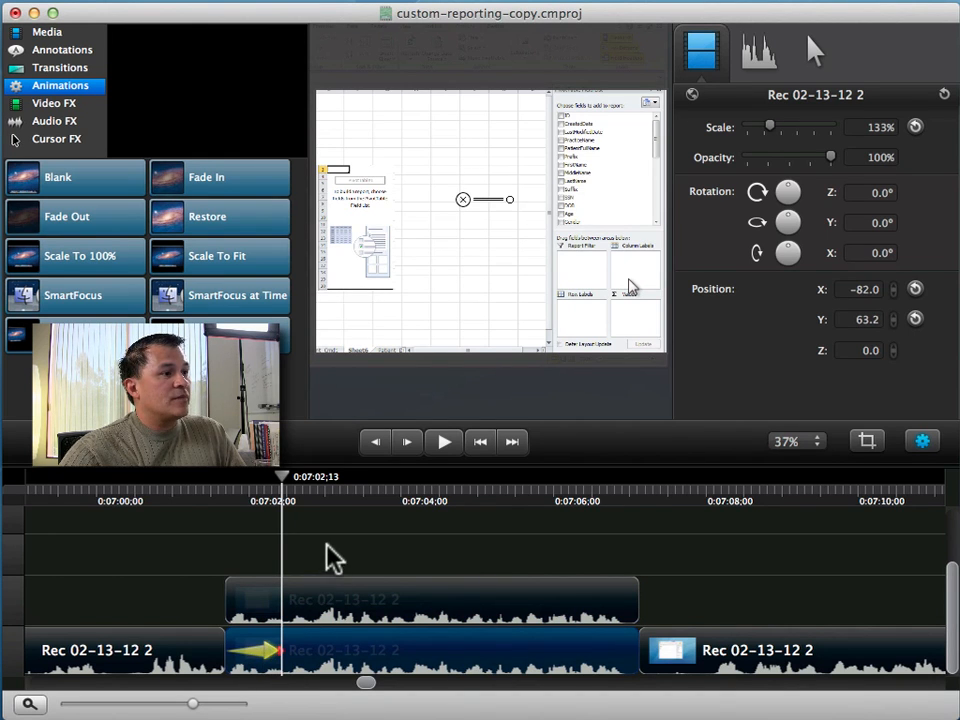
Add a scale animation to the V2 copy, enlarging it to 173%.
{"action": "left_click_drag", "start_coordinate": [58, 177], "coordinate": [258, 558]}
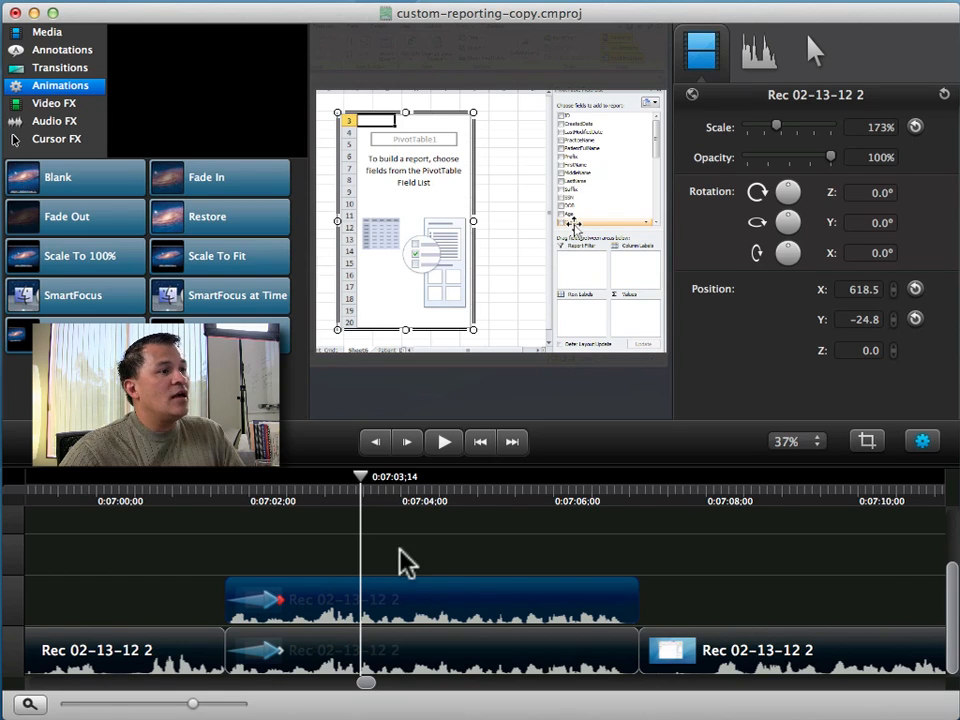
{"action": "mouse_move", "coordinate": [450, 240]}
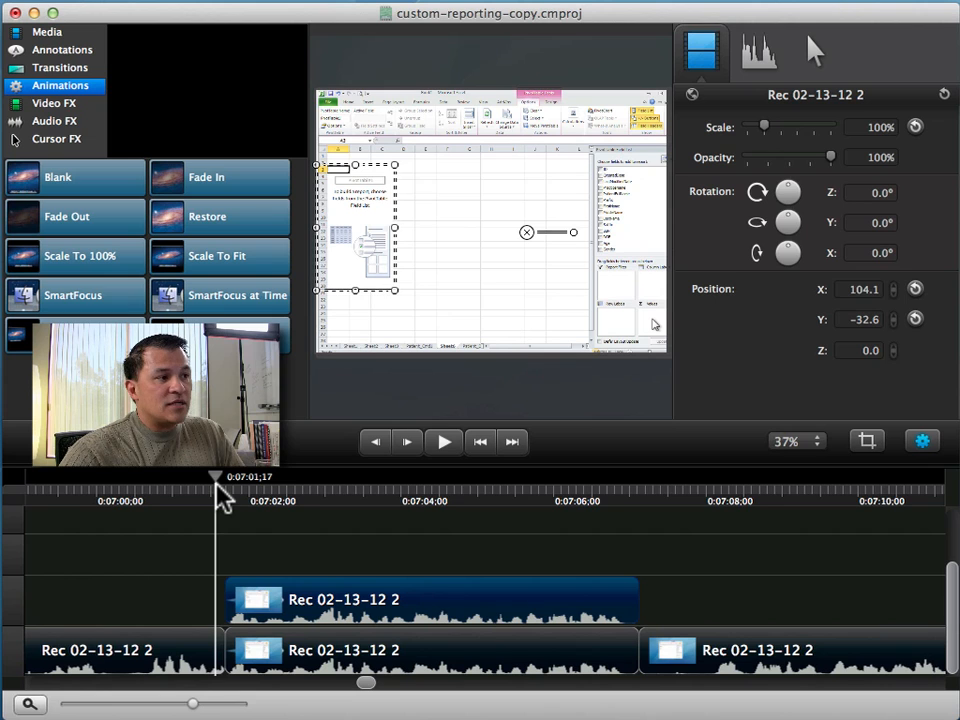
{"action": "left_click_drag", "start_coordinate": [217, 476], "coordinate": [230, 476]}
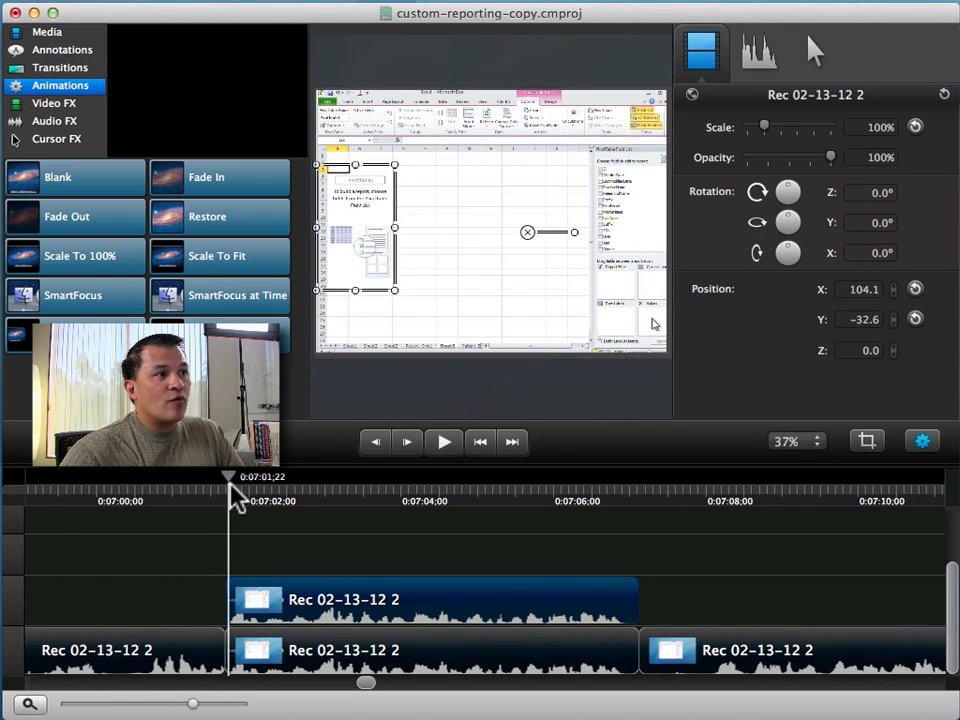
{"action": "left_click_drag", "start_coordinate": [229, 476], "coordinate": [277, 476]}
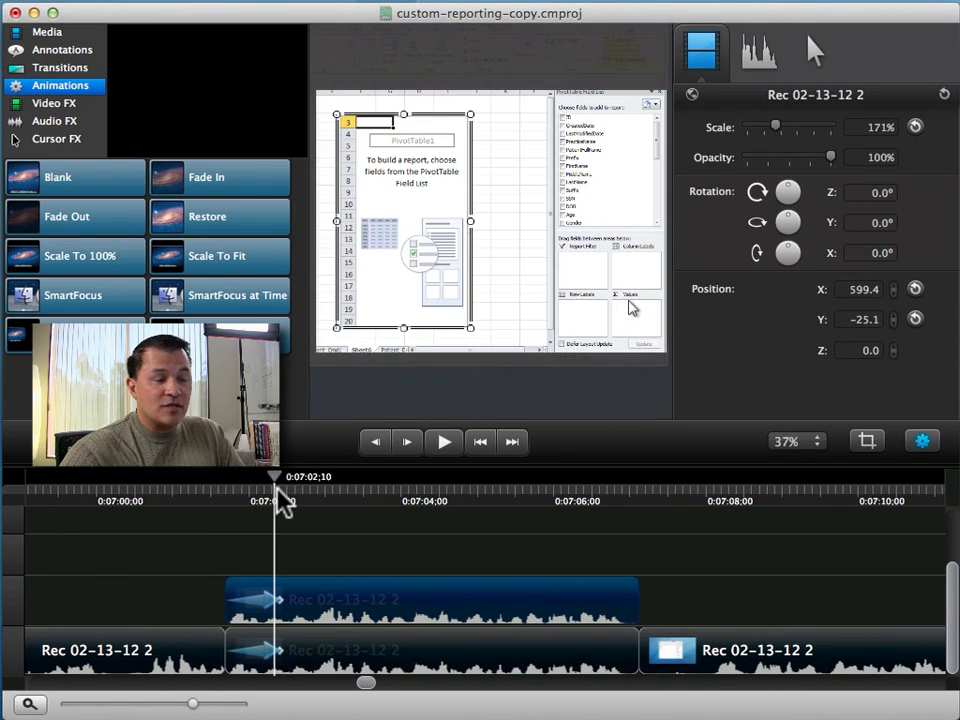
{"action": "left_click", "coordinate": [365, 555]}
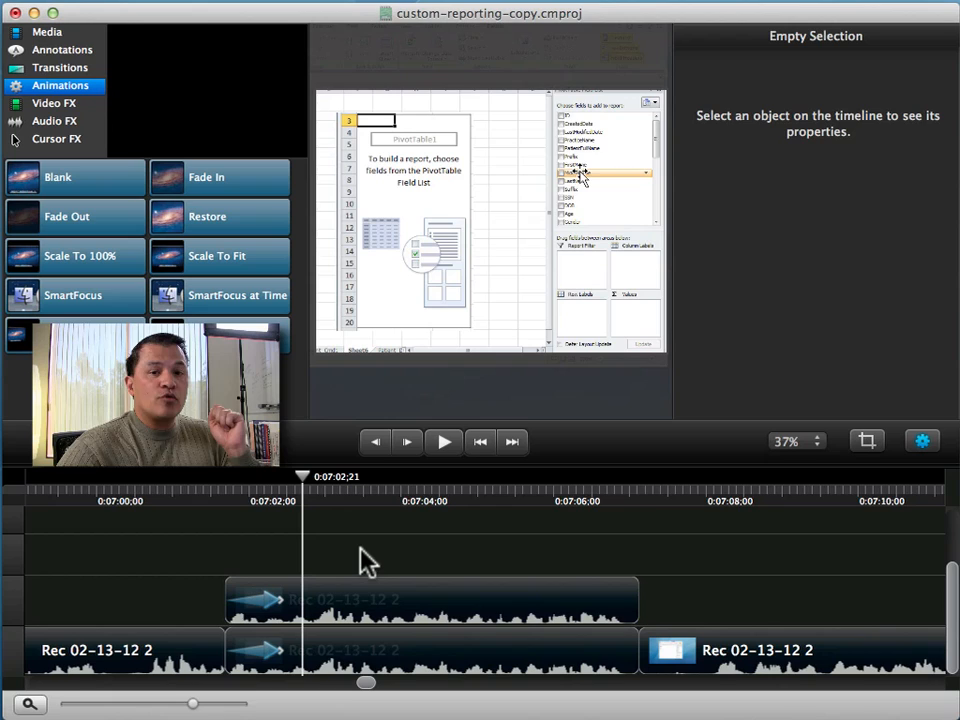
{"action": "left_click_drag", "start_coordinate": [303, 475], "coordinate": [220, 475]}
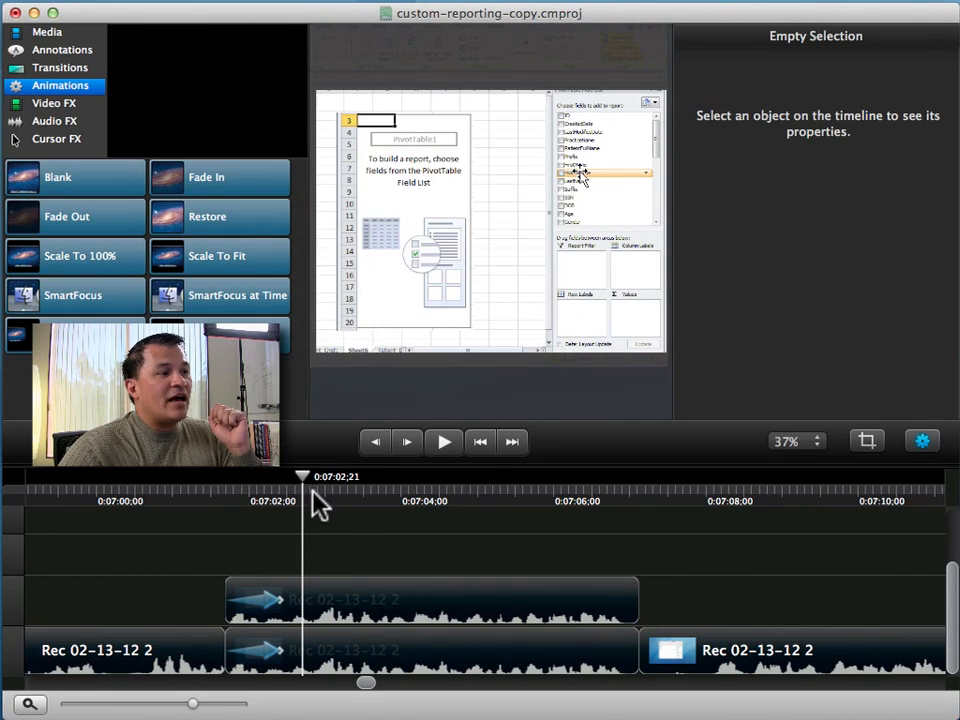
{"action": "left_click", "coordinate": [430, 600]}
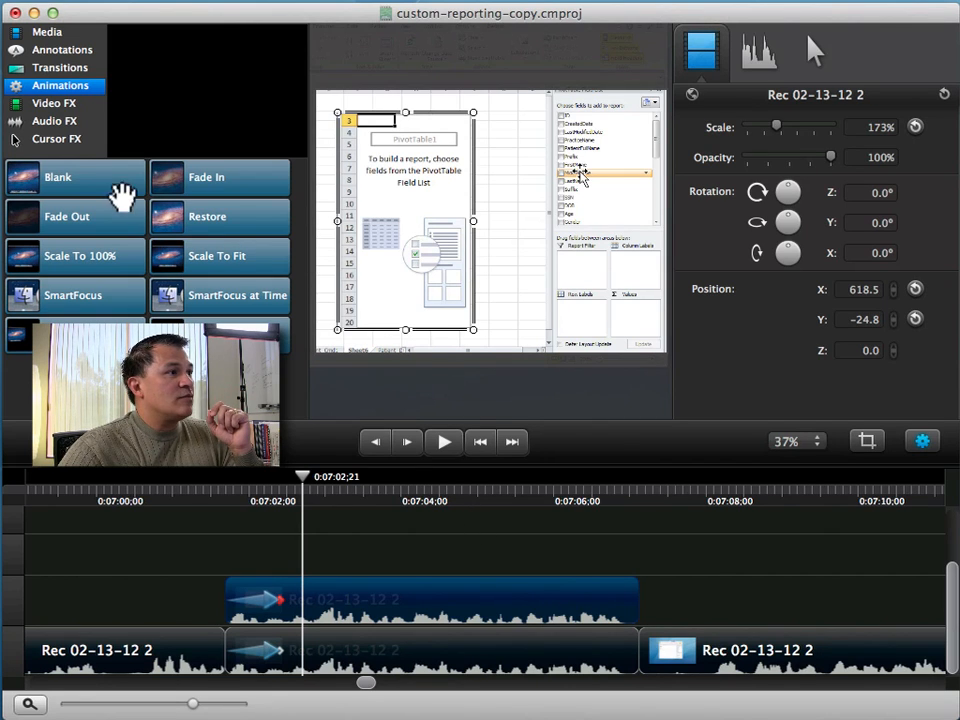
Apply a Drop Shadow effect to the V2 copy and scrub to preview it.
{"action": "left_click", "coordinate": [54, 103]}
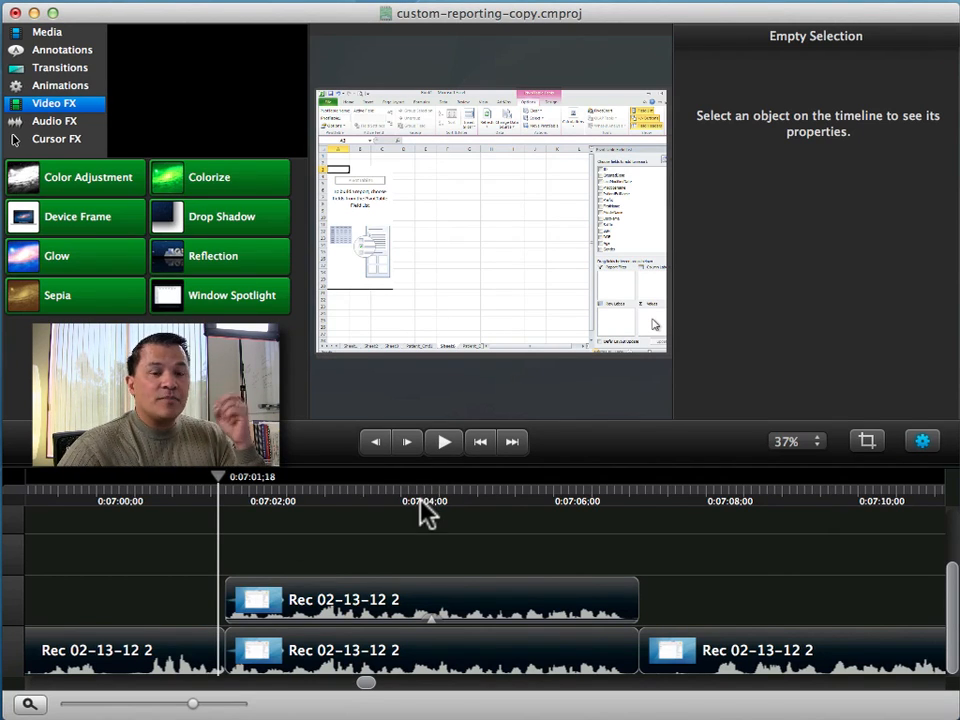
{"action": "left_click", "coordinate": [444, 441]}
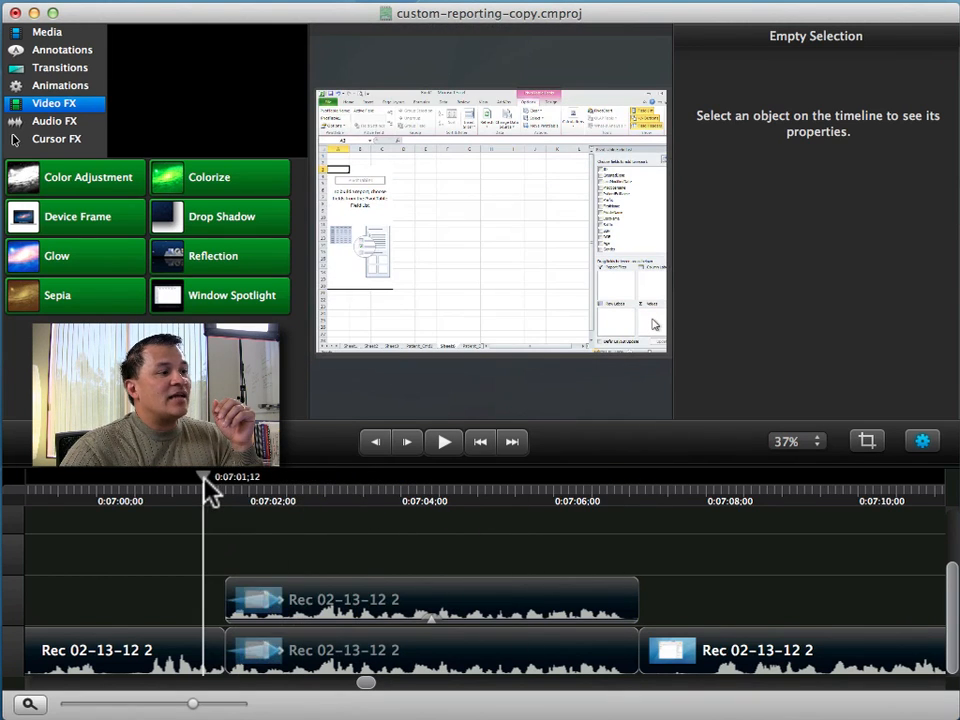
{"action": "left_click_drag", "start_coordinate": [205, 485], "coordinate": [275, 485]}
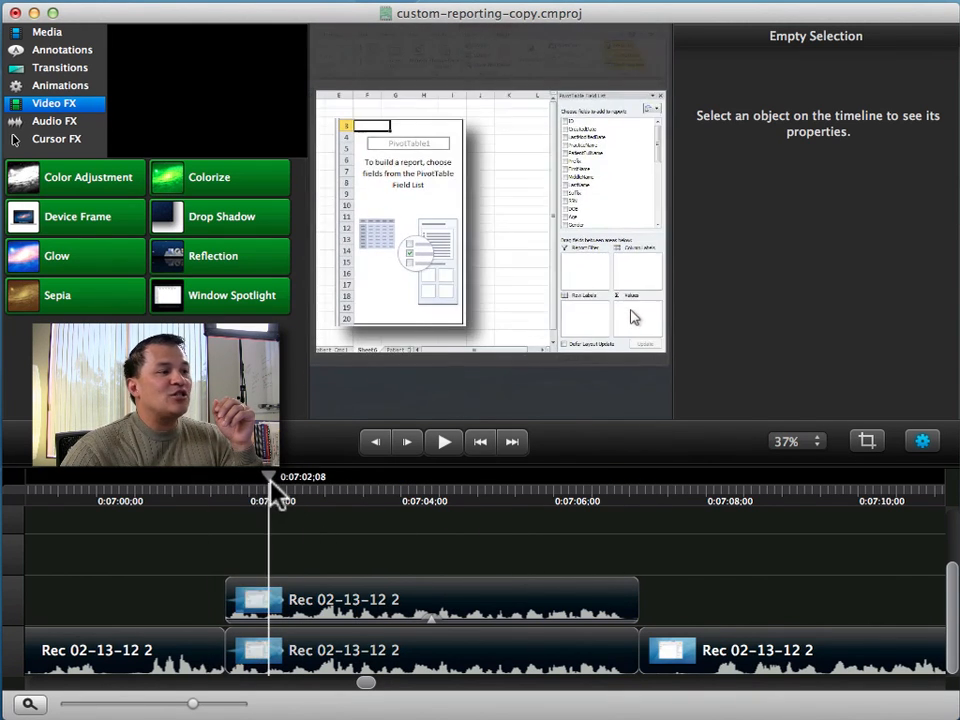